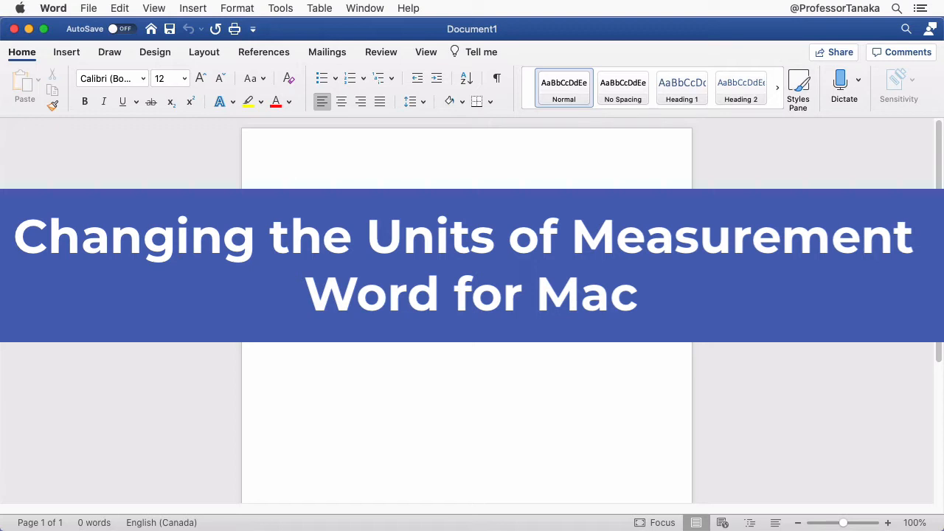
Turn on the Ruler from the View tab to show horizontal and vertical scales
{"action": "left_click", "coordinate": [295, 185]}
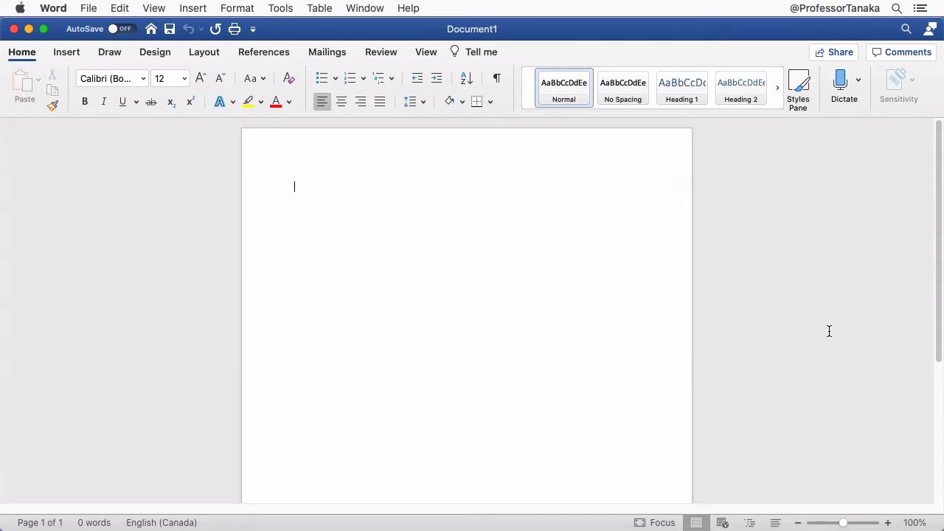
{"action": "left_click", "coordinate": [426, 52]}
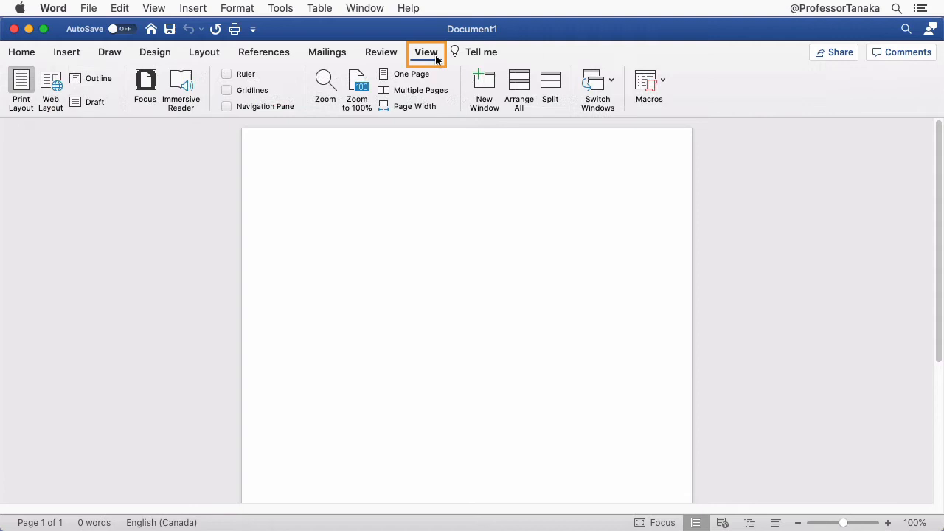
{"action": "left_click", "coordinate": [227, 73]}
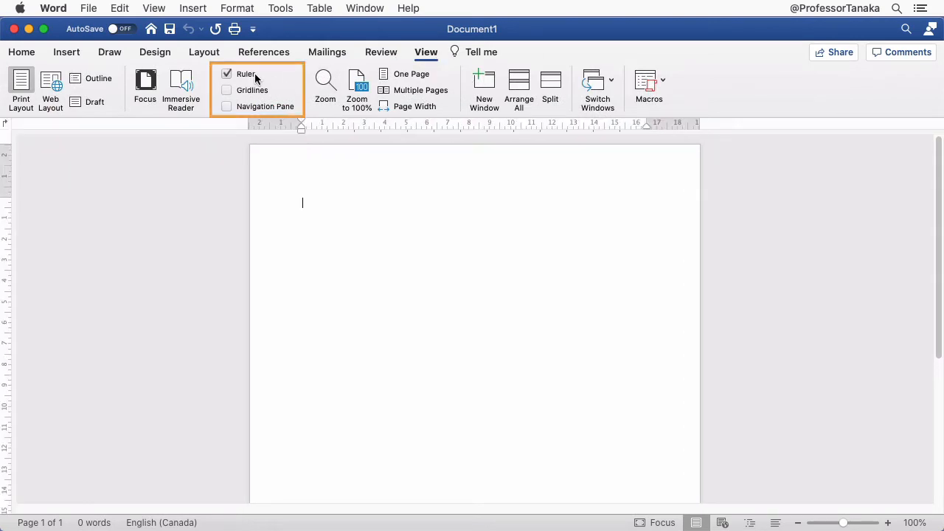
{"action": "mouse_move", "coordinate": [264, 161]}
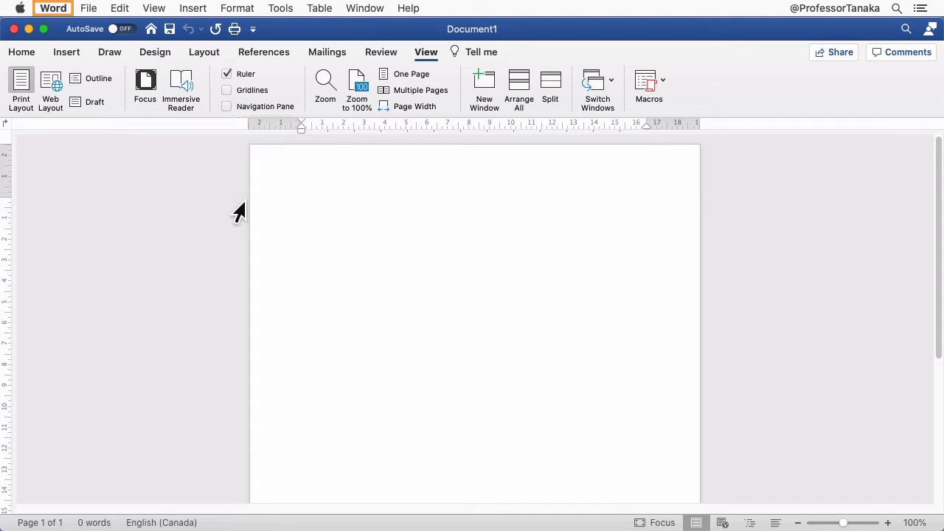
Open Preferences from the Word menu
{"action": "left_click", "coordinate": [53, 8]}
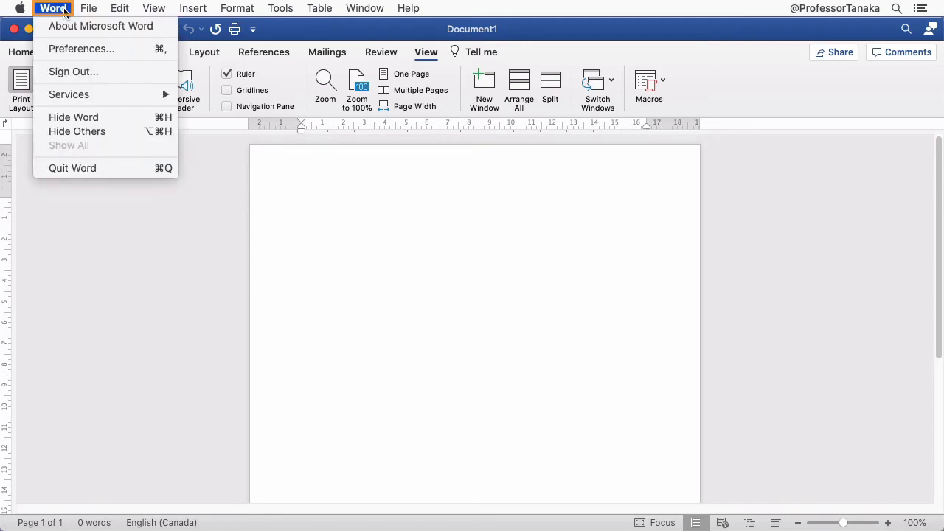
{"action": "mouse_move", "coordinate": [81, 49]}
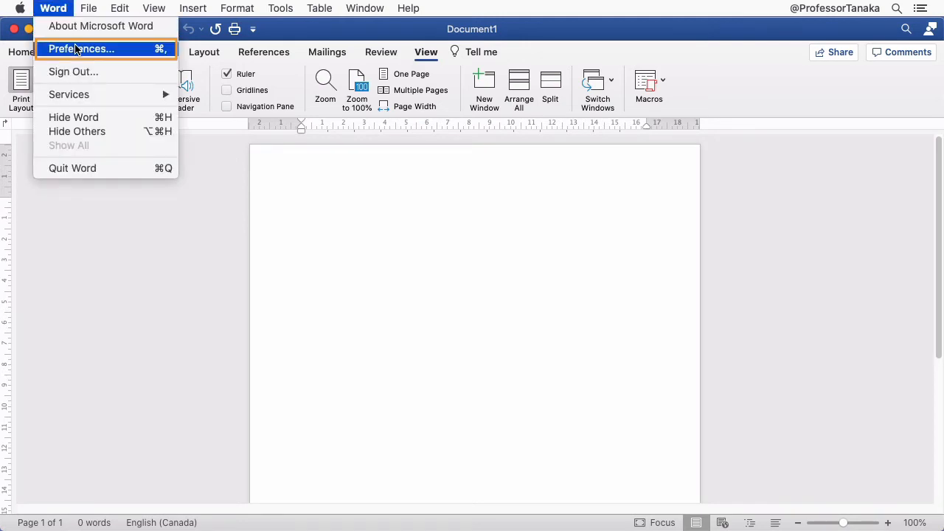
{"action": "left_click", "coordinate": [81, 49]}
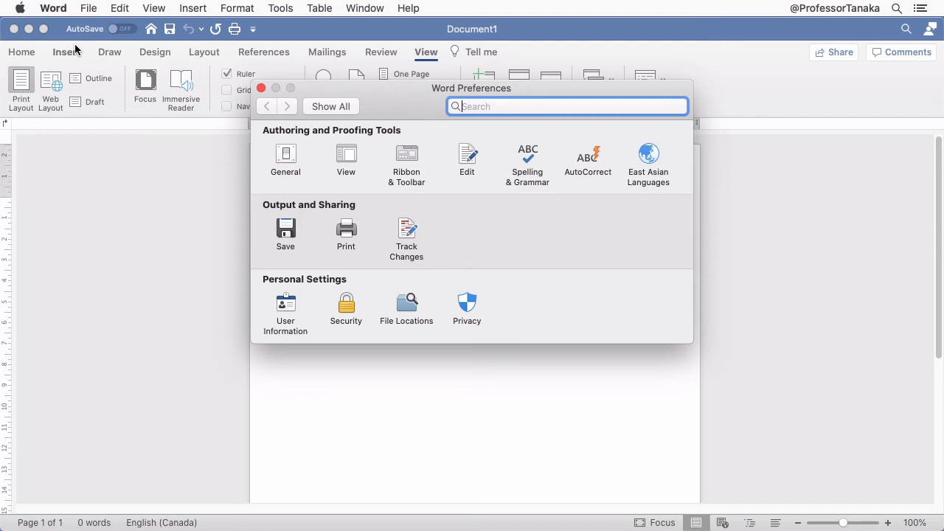
{"action": "left_click", "coordinate": [285, 158]}
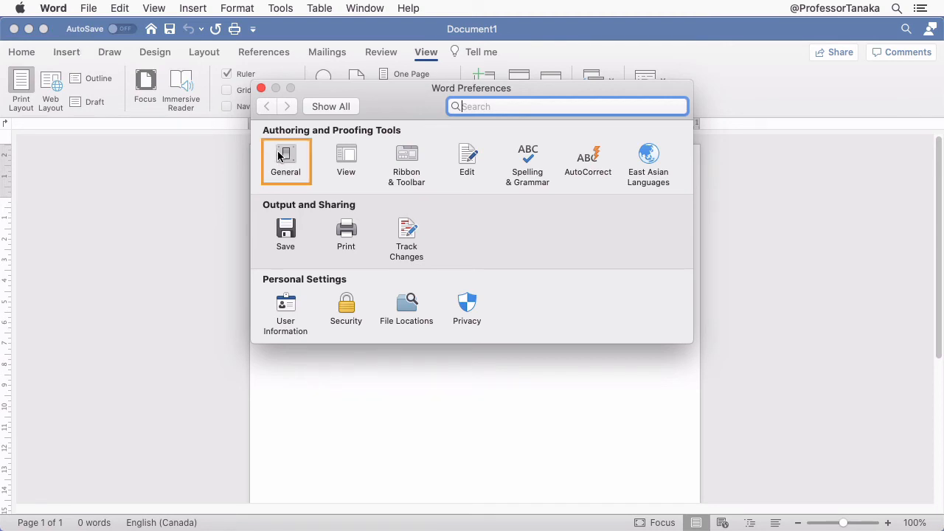
Set General measurement units to Inches and close the Preferences window
{"action": "left_click", "coordinate": [286, 161]}
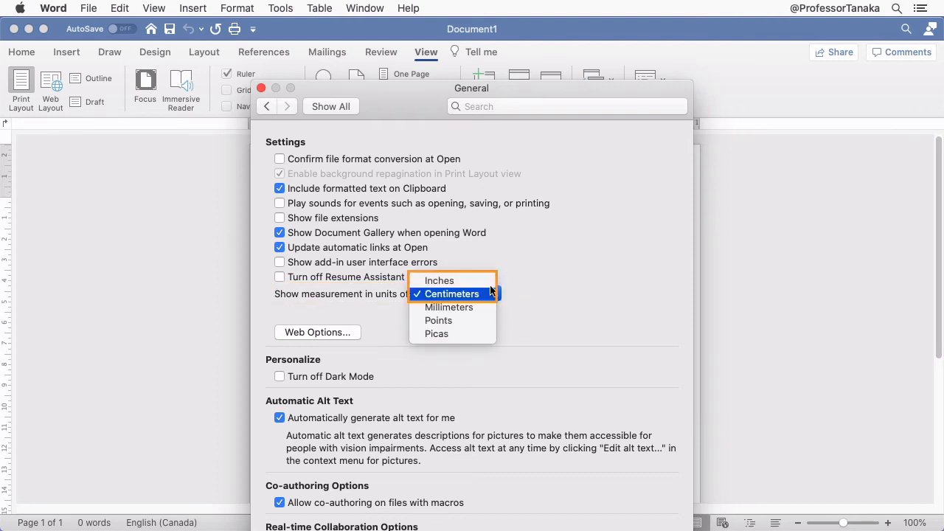
{"action": "left_click", "coordinate": [438, 281]}
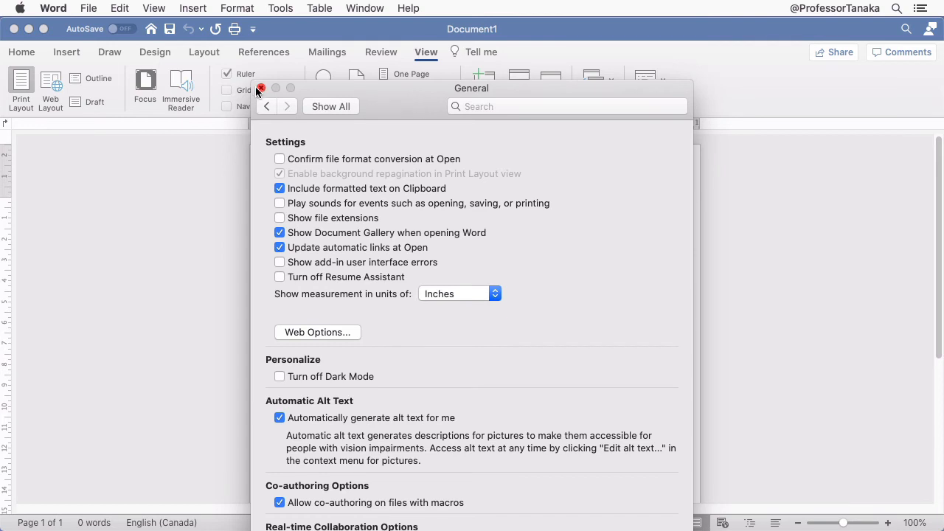
{"action": "left_click", "coordinate": [261, 87]}
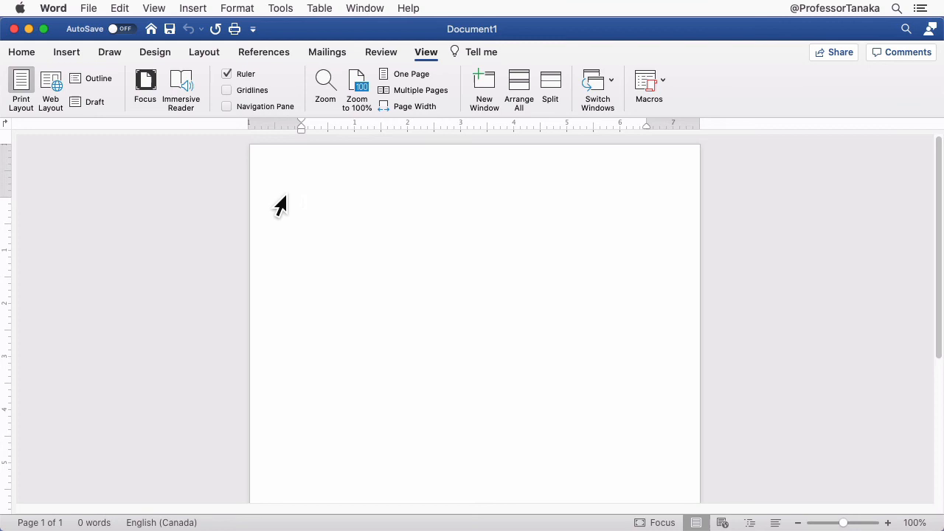
{"action": "left_click", "coordinate": [301, 203]}
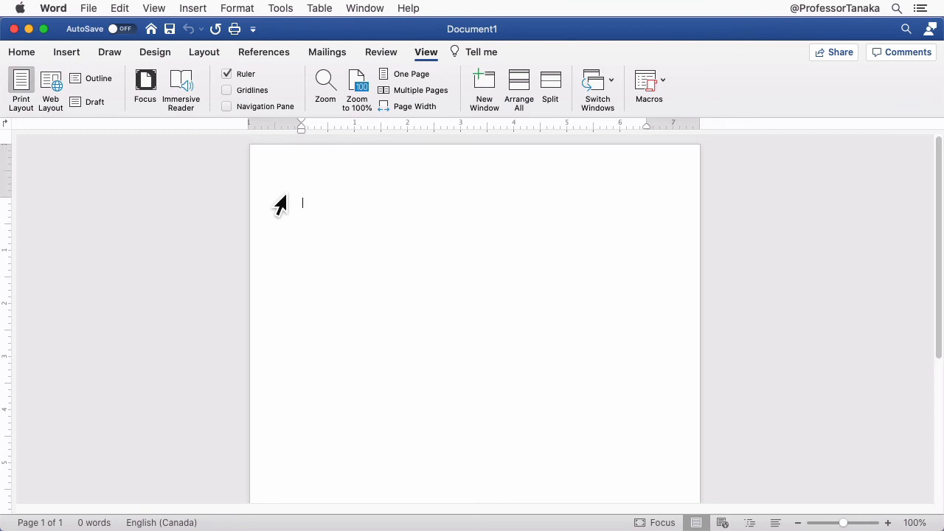